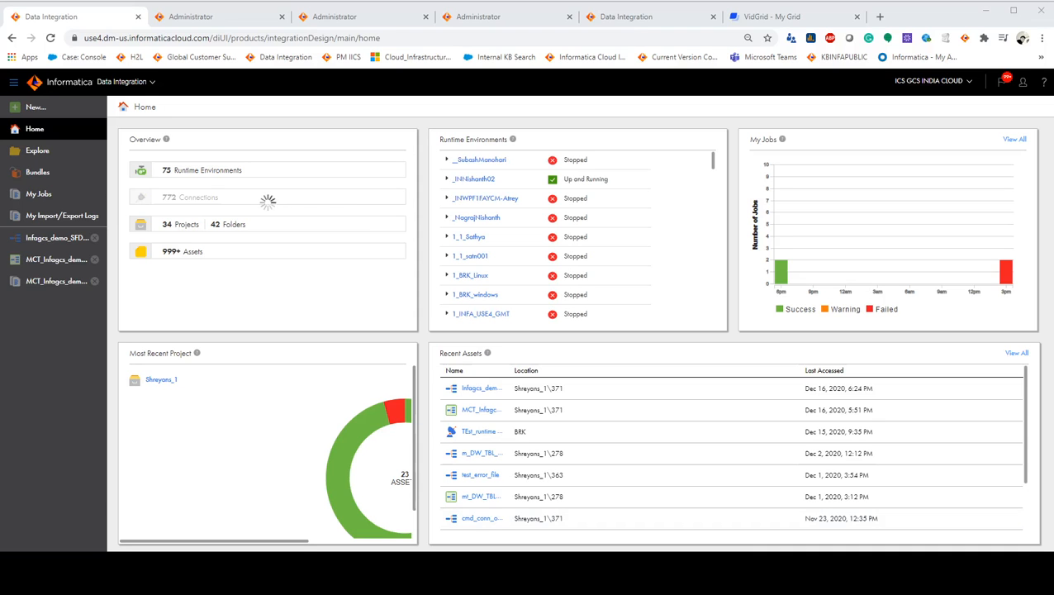
{"action": "mouse_move", "coordinate": [667, 482]}
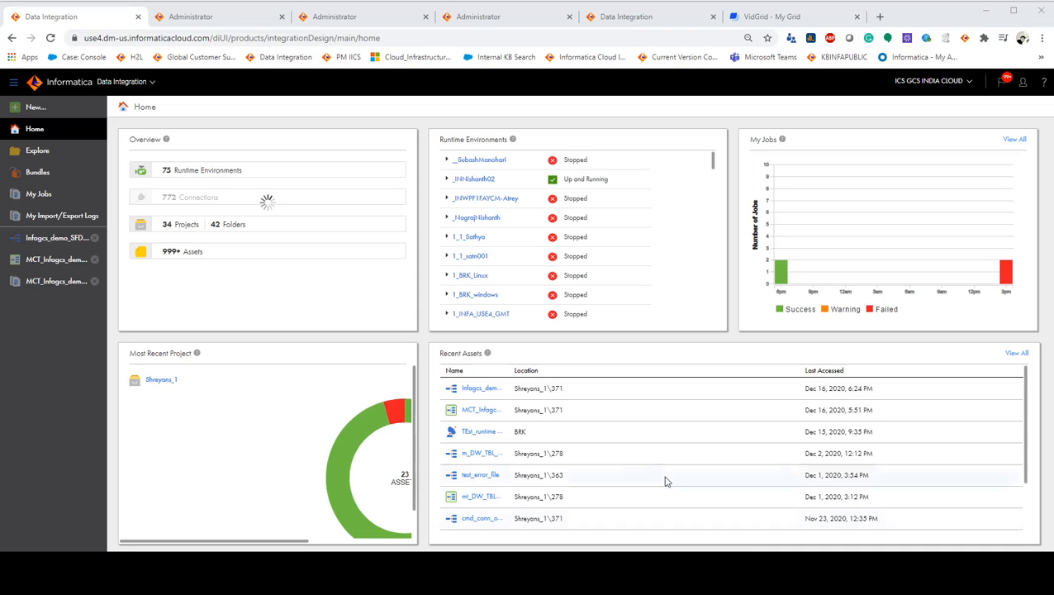
Create the blank mapping Mapping85, then view the InfoGCSdemo_SFDC Salesforce connection details.
{"action": "left_click", "coordinate": [152, 81]}
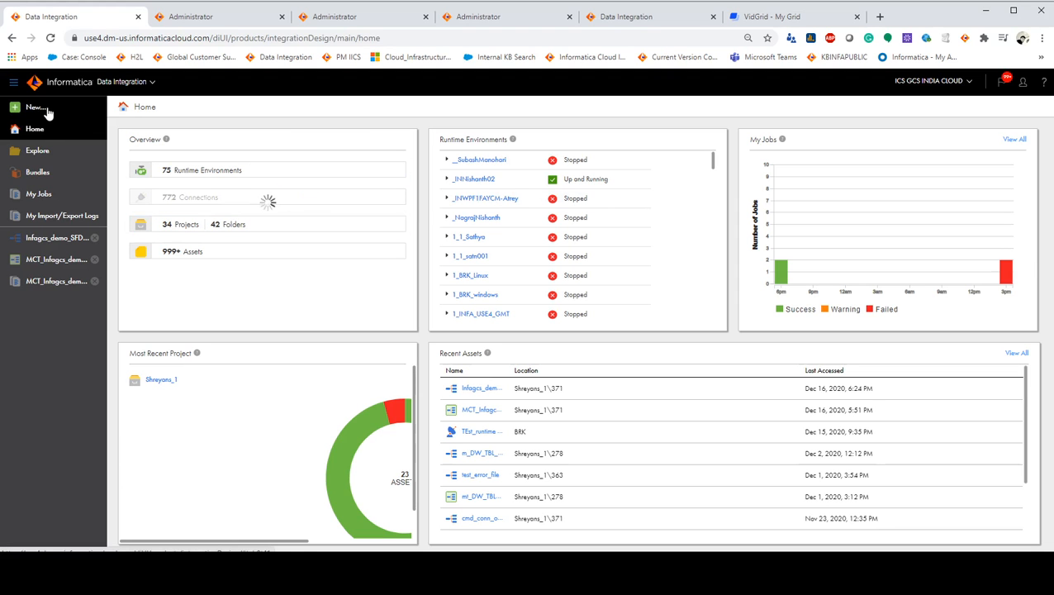
{"action": "left_click", "coordinate": [36, 107]}
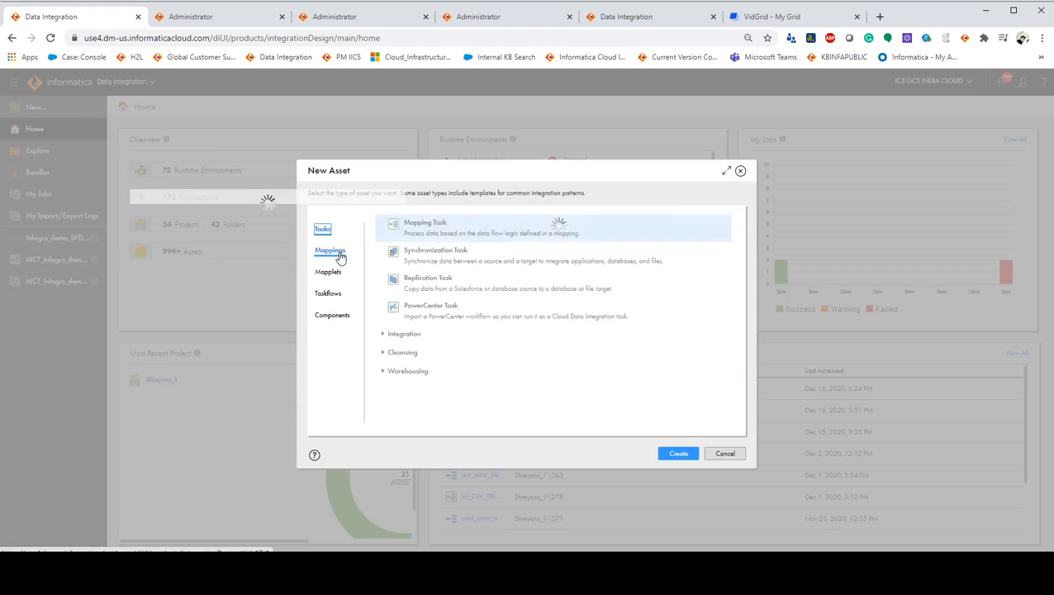
{"action": "left_click", "coordinate": [330, 250]}
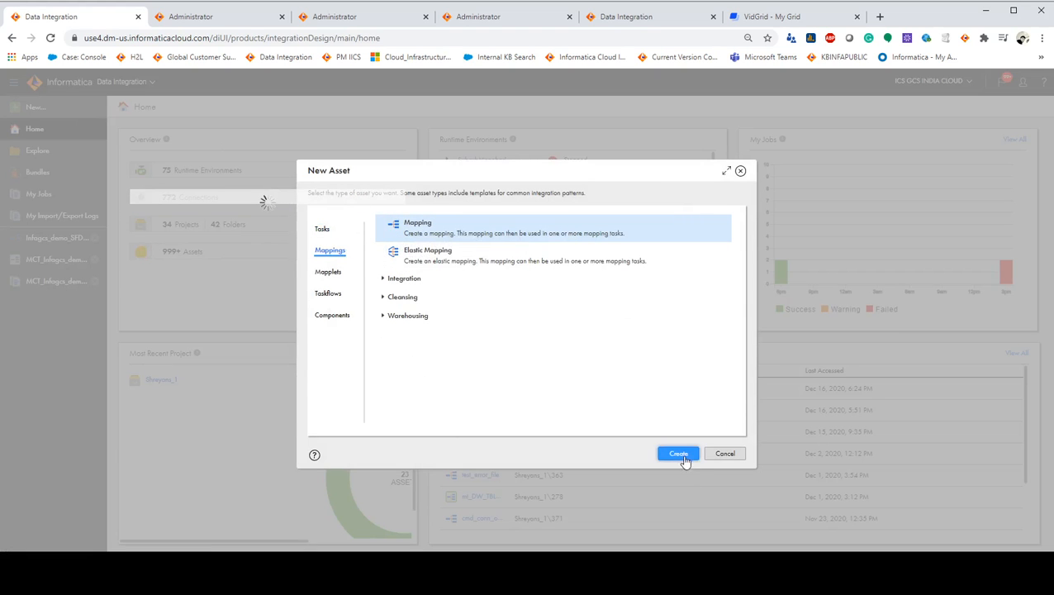
{"action": "left_click", "coordinate": [677, 452]}
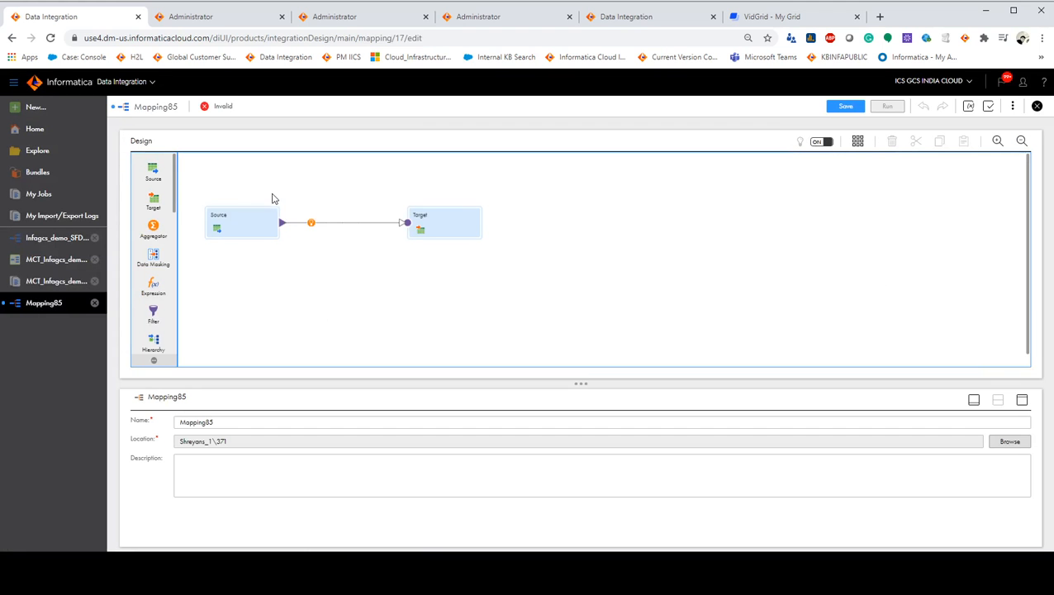
{"action": "left_click", "coordinate": [219, 15]}
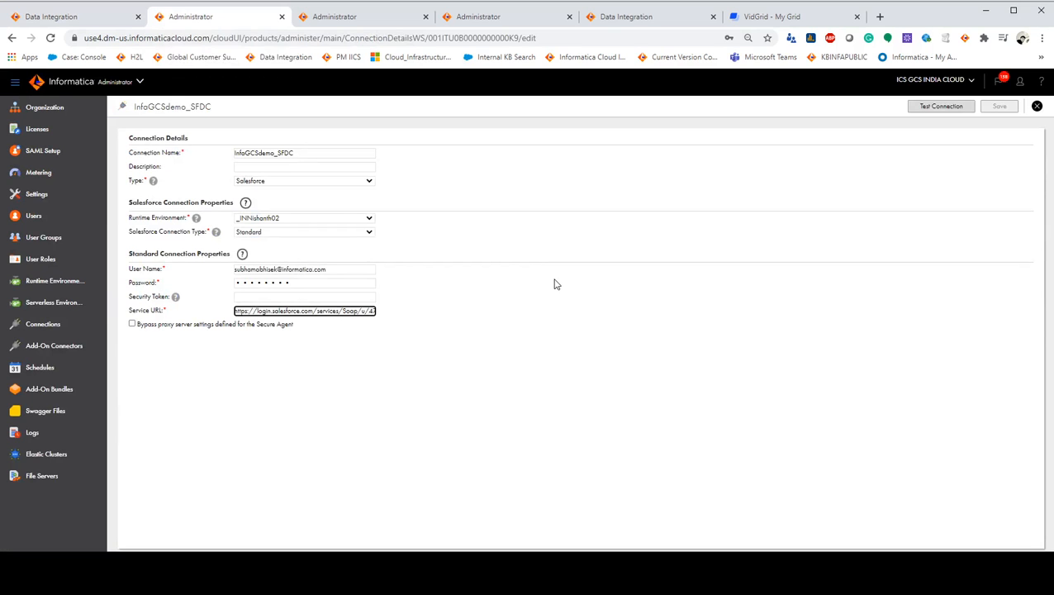
{"action": "mouse_move", "coordinate": [382, 249]}
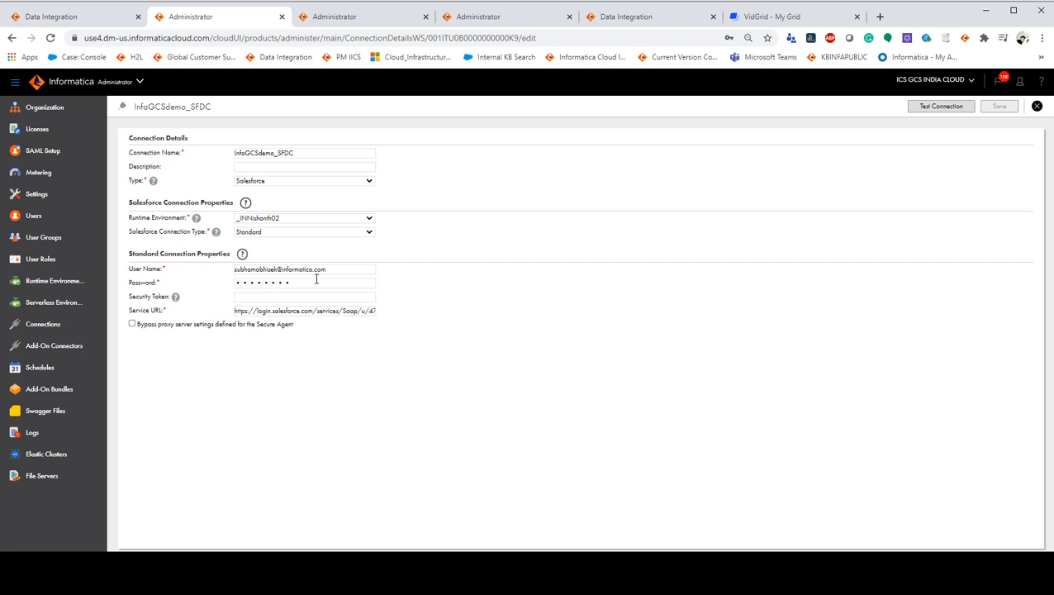
{"action": "mouse_move", "coordinate": [176, 297]}
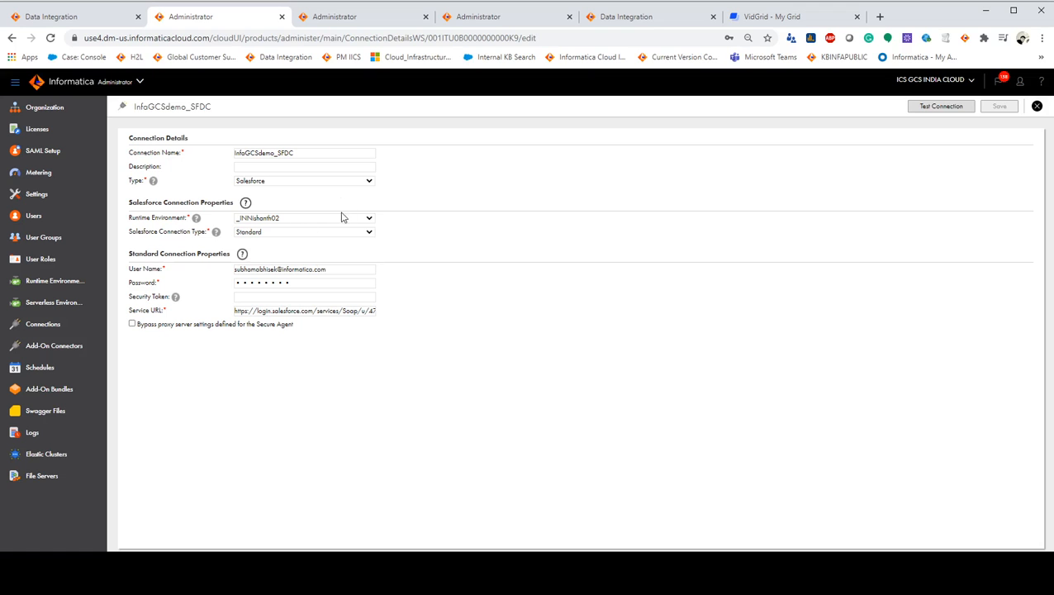
Show the Infogcs_Demo_adlsgen2 Azure Data Lake Store Gen2 connection details in Administrator.
{"action": "left_click", "coordinate": [363, 16]}
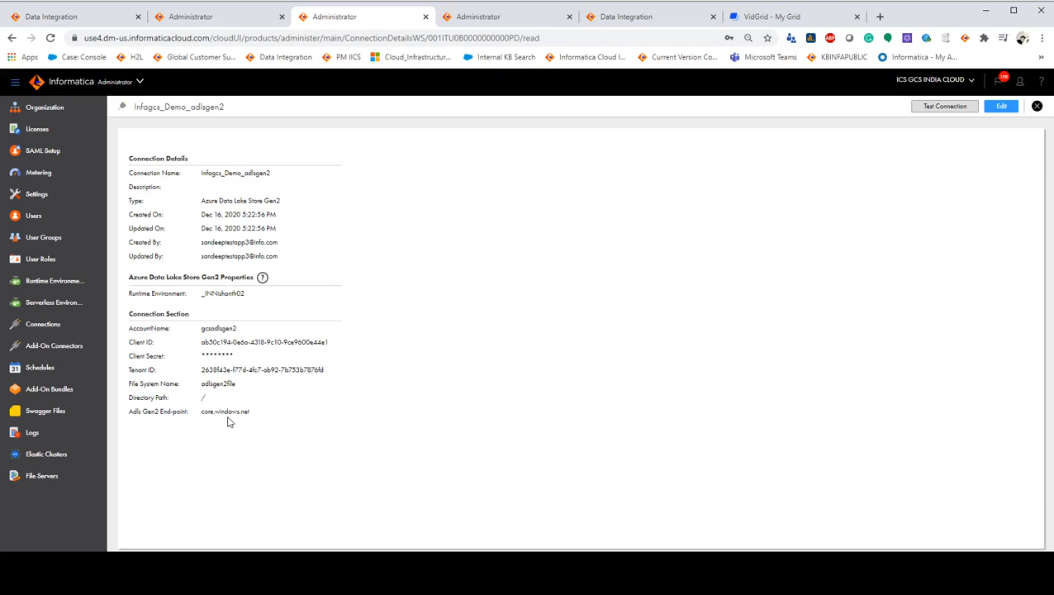
{"action": "mouse_move", "coordinate": [333, 319]}
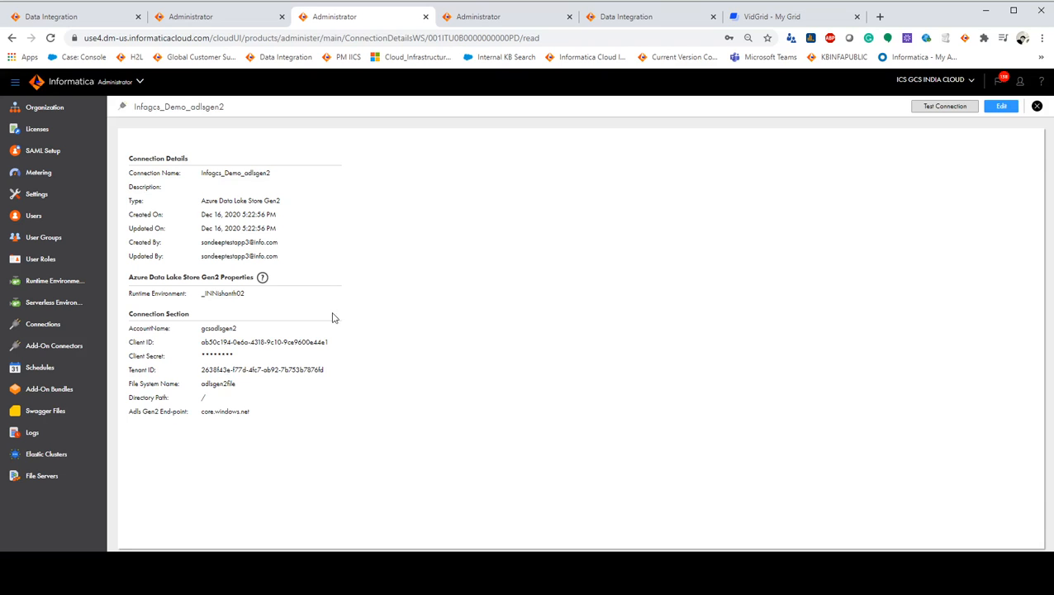
{"action": "mouse_move", "coordinate": [500, 17]}
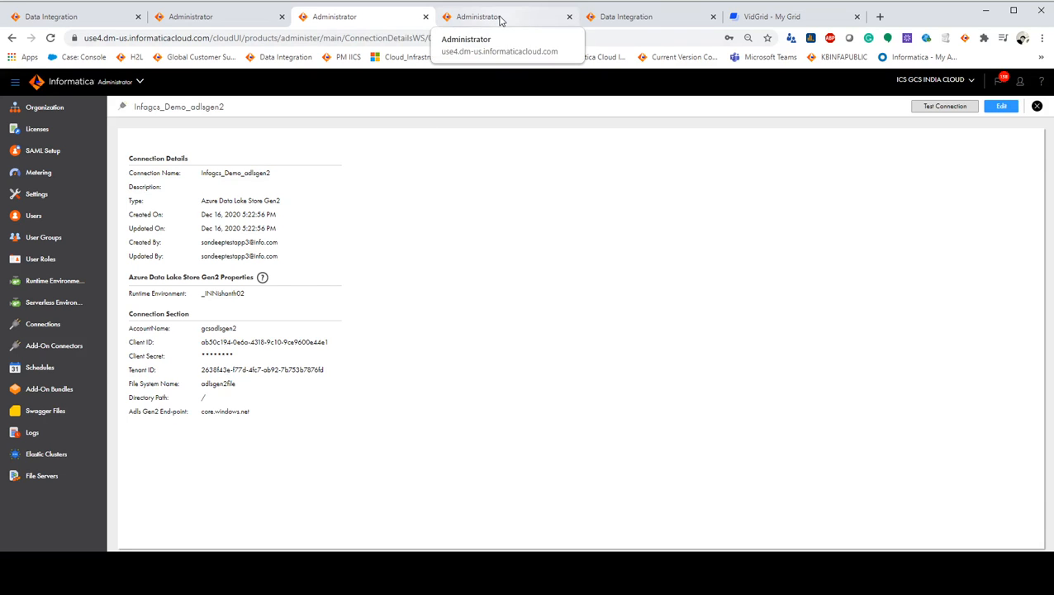
Show the Infogcs_Demo_adlsgen1 Azure Data Lake Store V3 connection details in Administrator.
{"action": "left_click", "coordinate": [507, 16]}
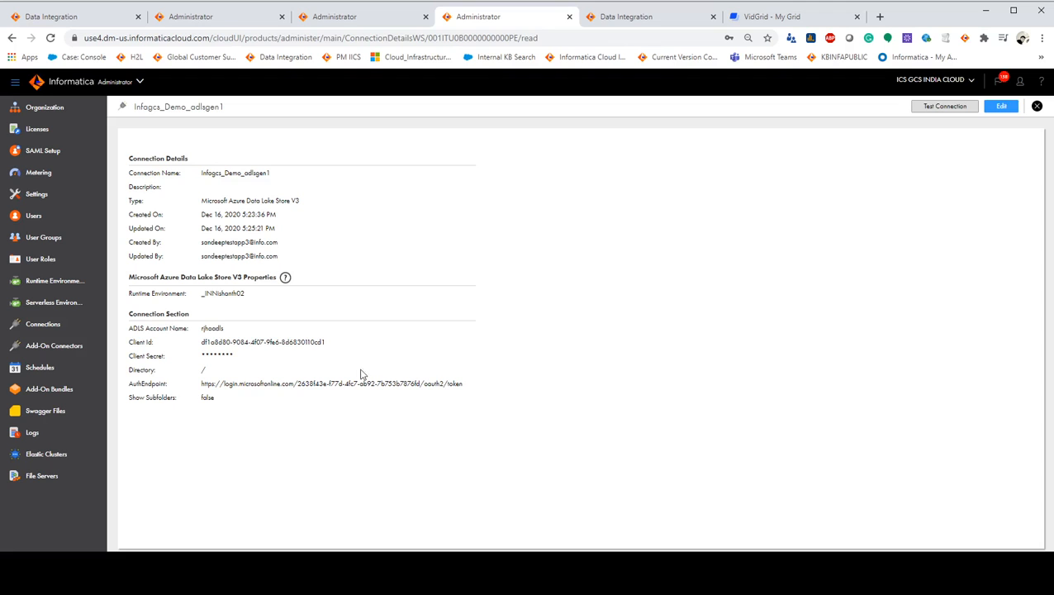
{"action": "mouse_move", "coordinate": [204, 329]}
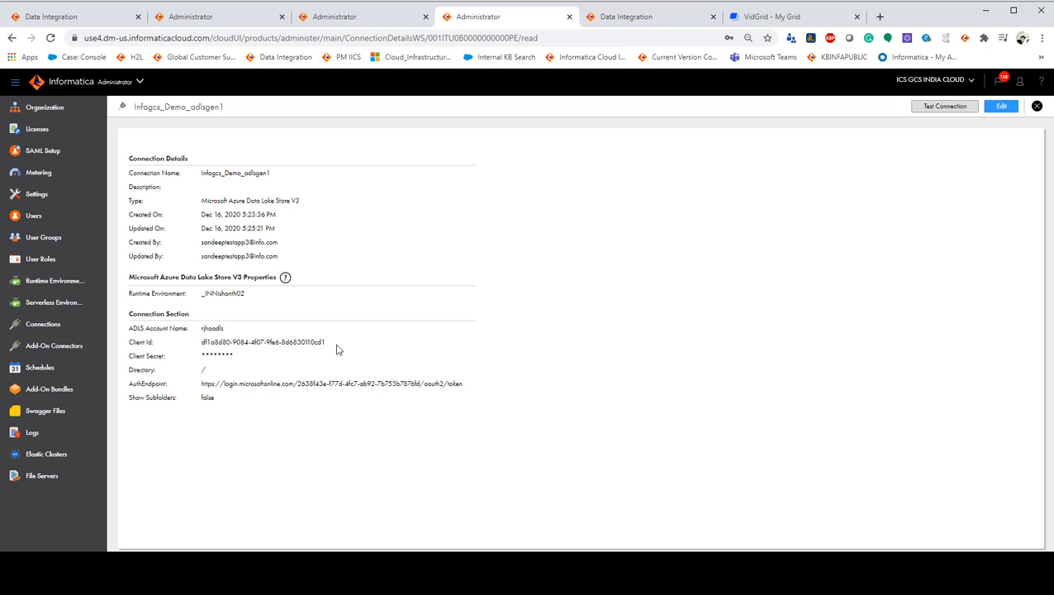
{"action": "mouse_move", "coordinate": [520, 206]}
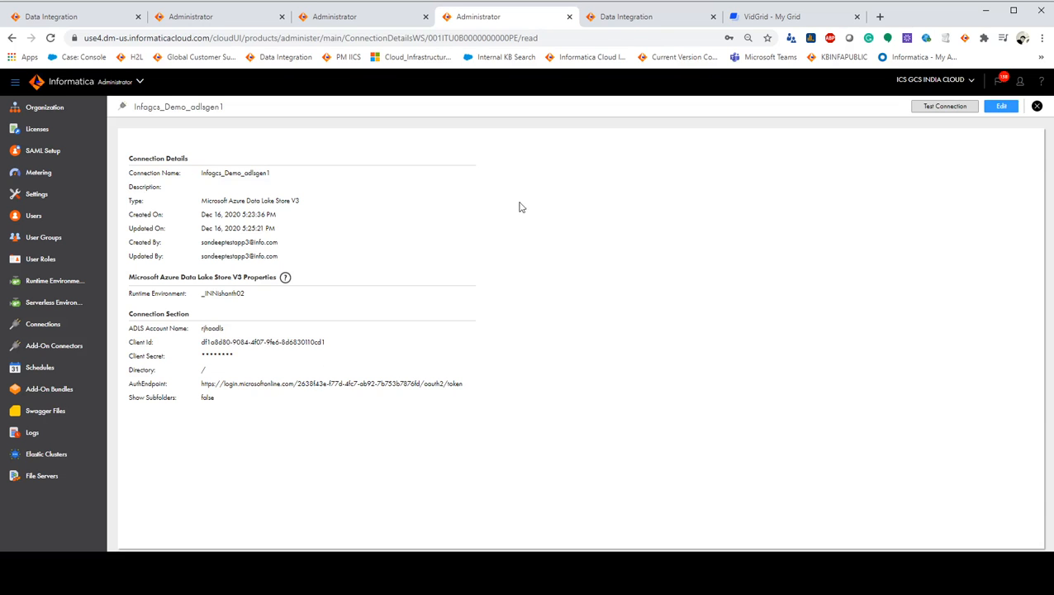
{"action": "mouse_move", "coordinate": [626, 16]}
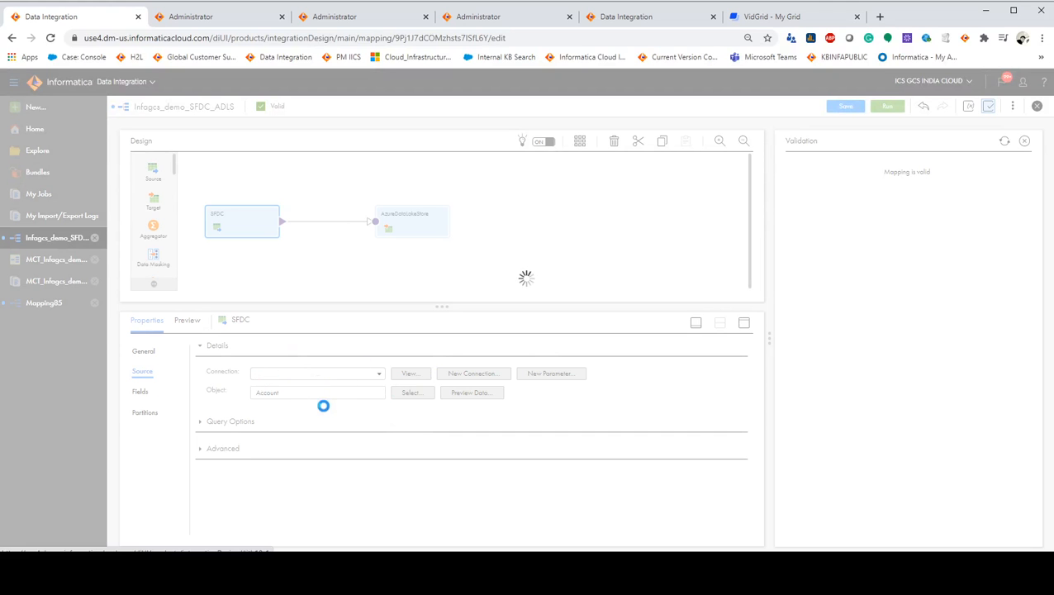
Check the SFDC source's advanced options, keeping Standard API, and preview Account records.
{"action": "left_click", "coordinate": [200, 467]}
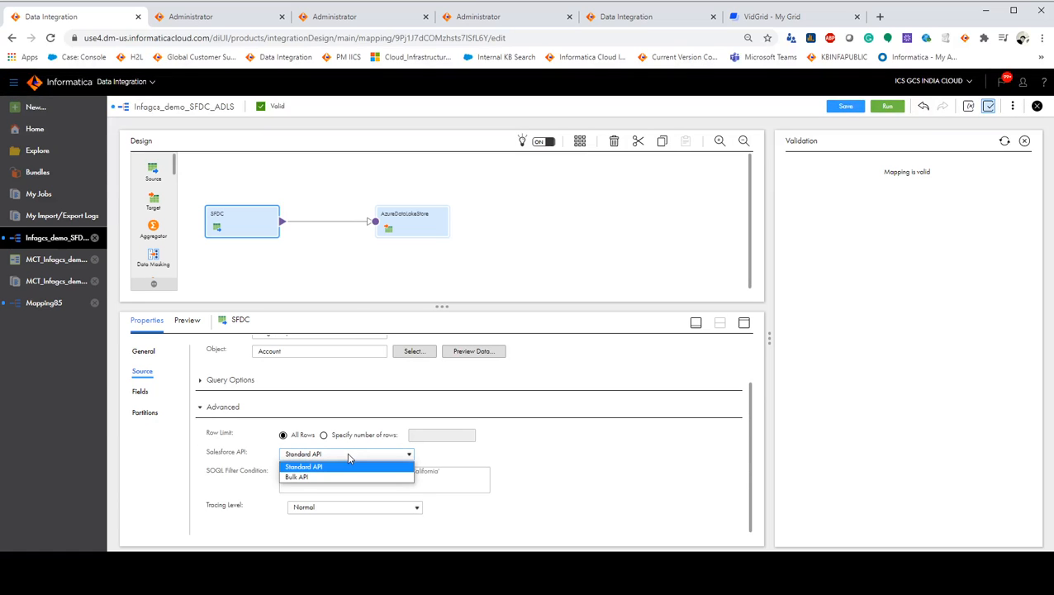
{"action": "left_click", "coordinate": [303, 466]}
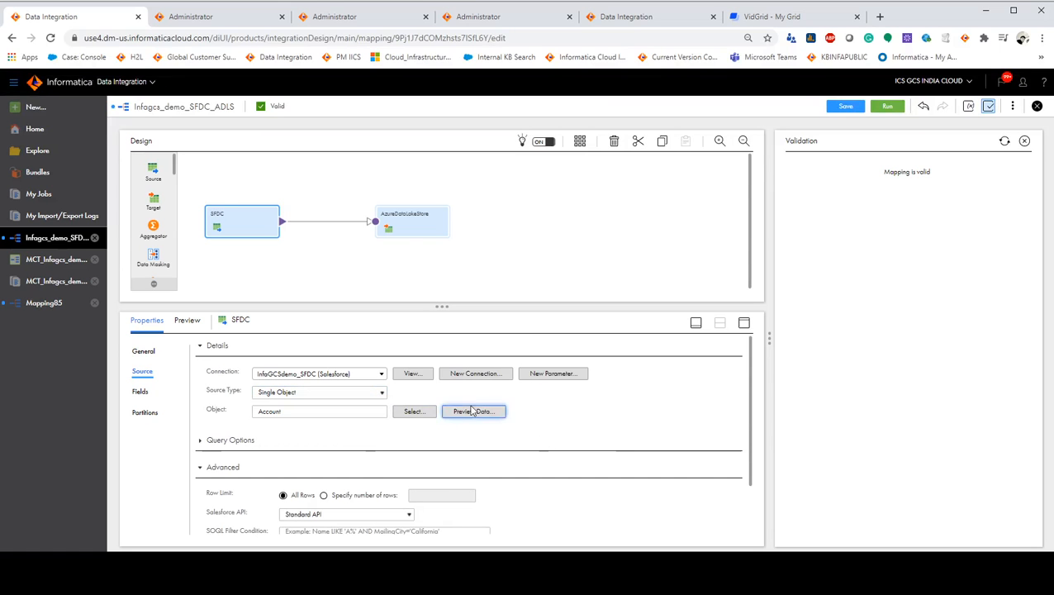
{"action": "left_click", "coordinate": [413, 221]}
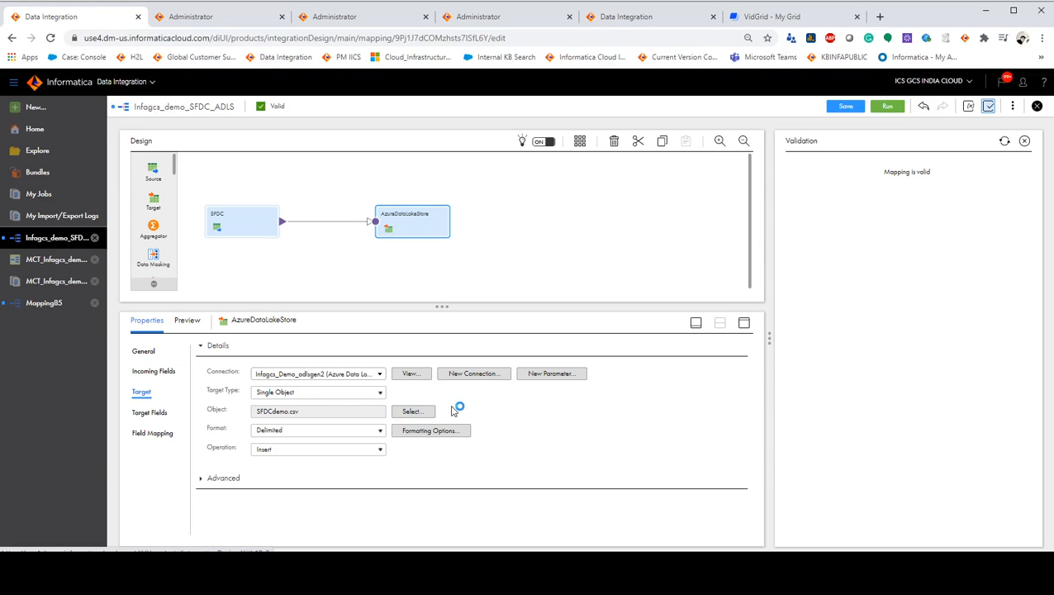
Review the target file's fields, then open mapping task MCT_Infogcs_demo_SFDC_ADLS.
{"action": "left_click", "coordinate": [380, 429]}
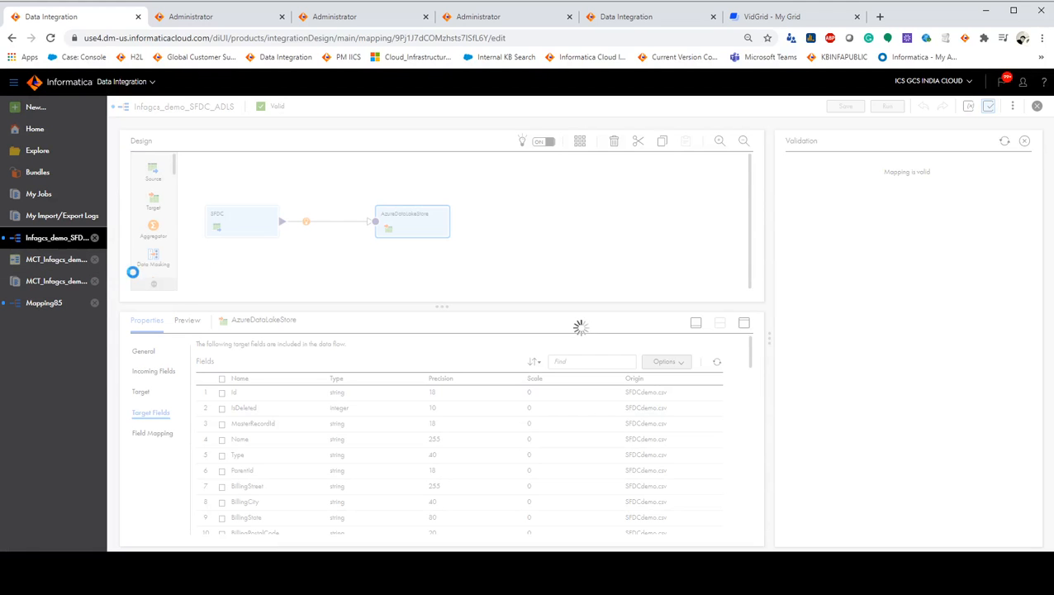
{"action": "left_click", "coordinate": [57, 258]}
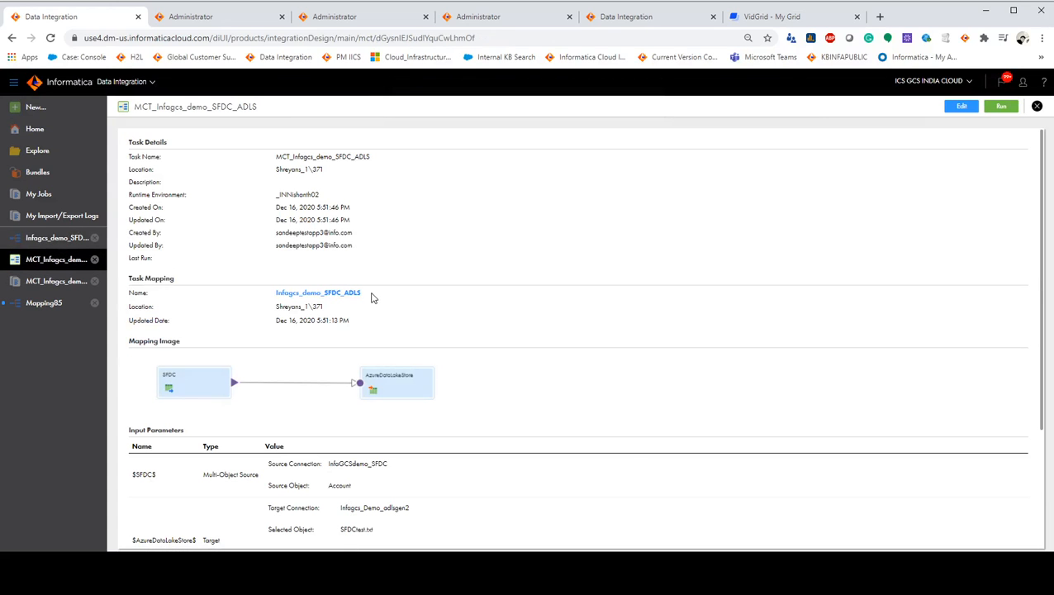
{"action": "scroll", "scroll_direction": "down", "scroll_amount": 3}
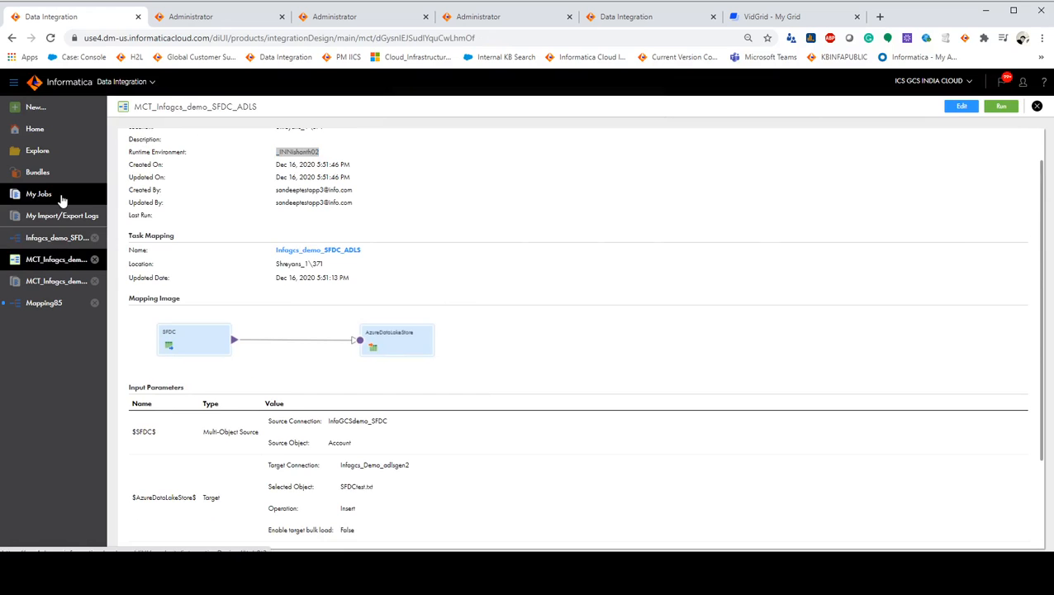
{"action": "left_click", "coordinate": [39, 193]}
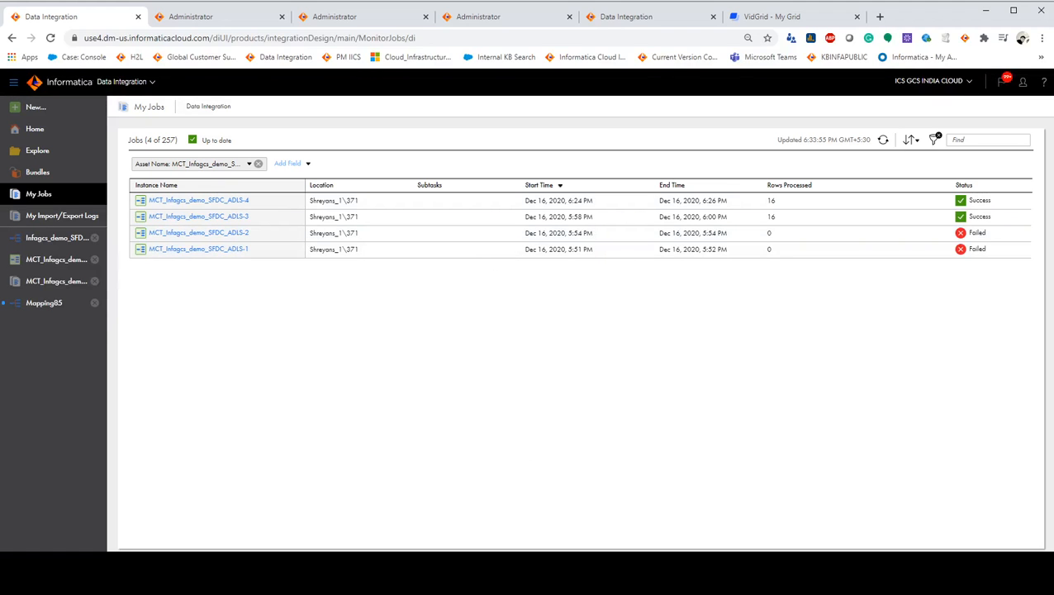